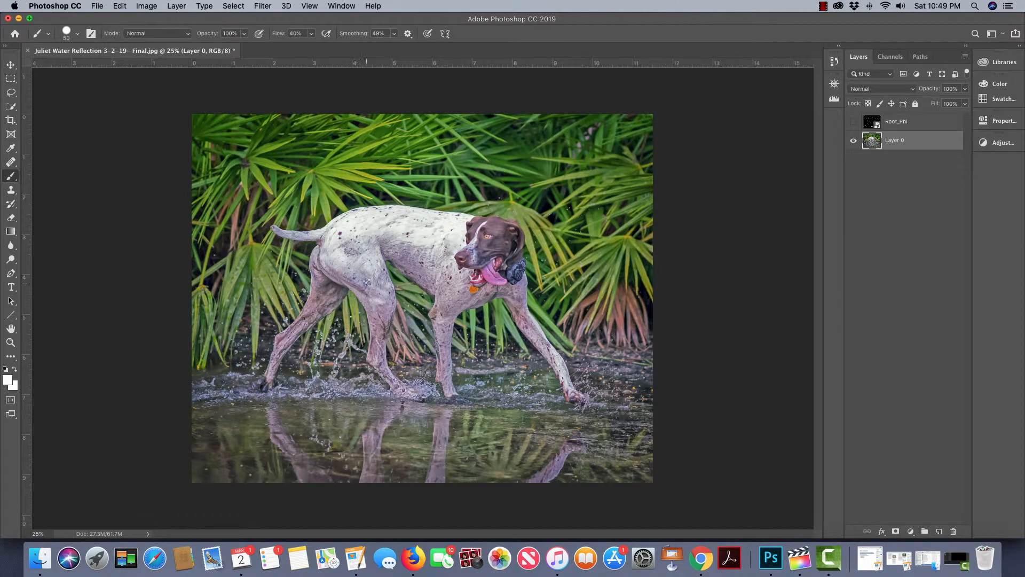
{"action": "left_click_drag", "start_coordinate": [366, 281], "coordinate": [383, 392]}
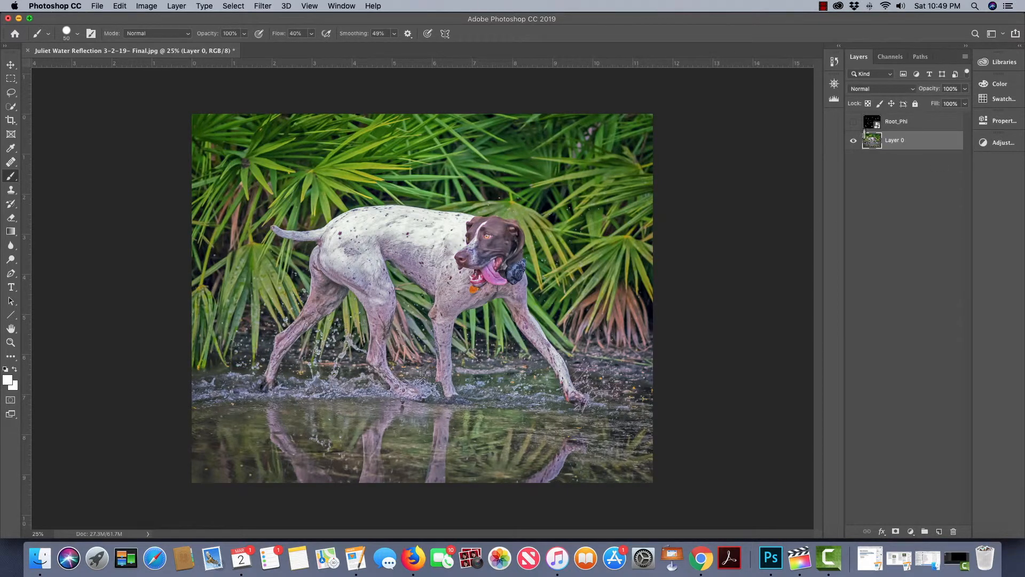
{"action": "left_click", "coordinate": [852, 121]}
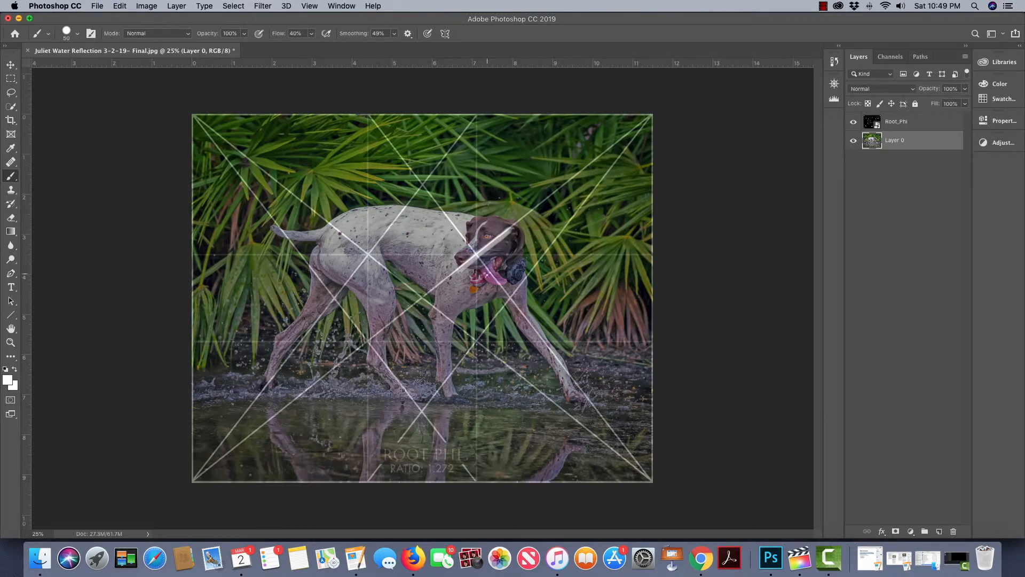
{"action": "left_click", "coordinate": [477, 278]}
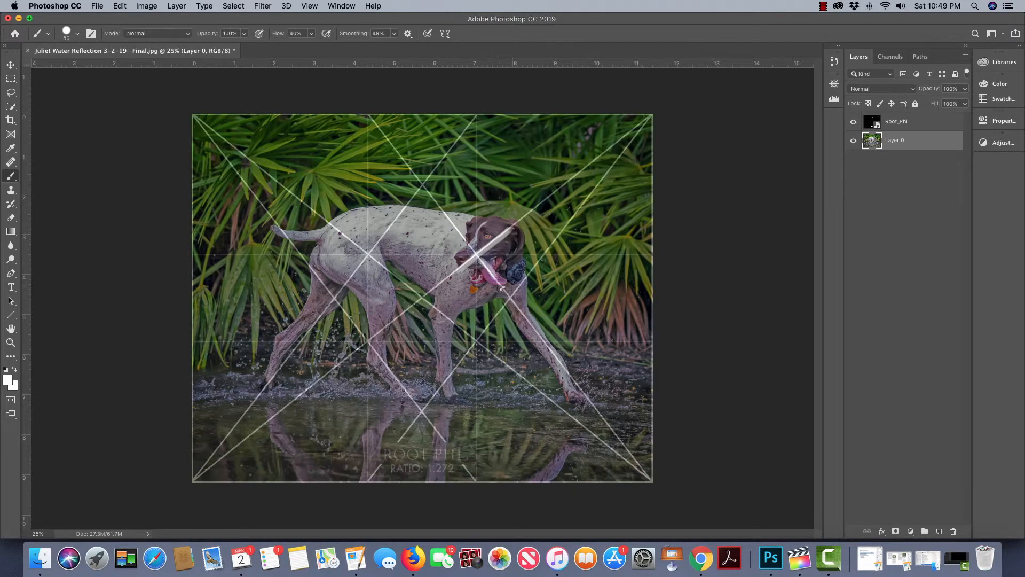
{"action": "left_click_drag", "start_coordinate": [484, 265], "coordinate": [575, 382]}
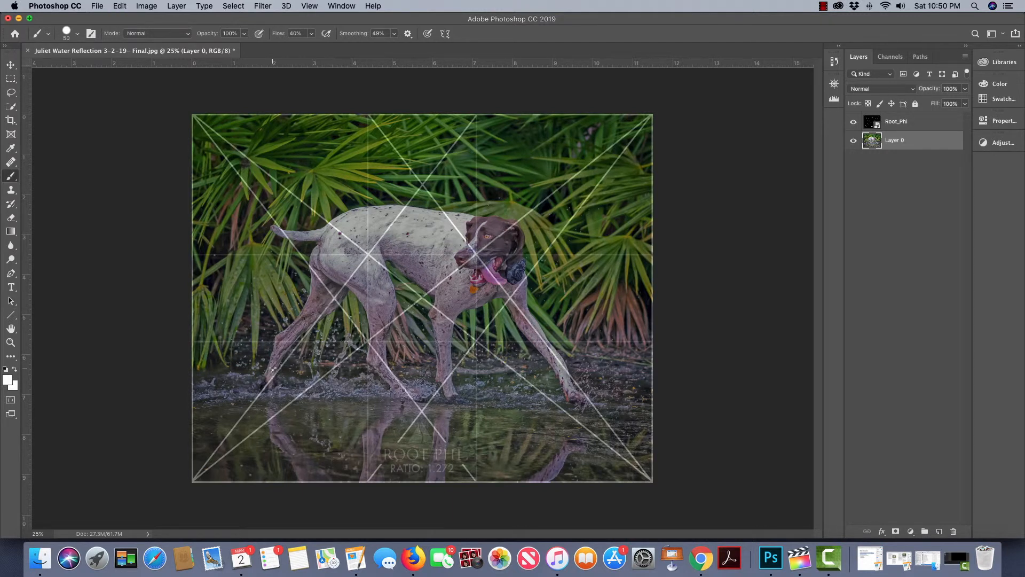
{"action": "left_click", "coordinate": [853, 121]}
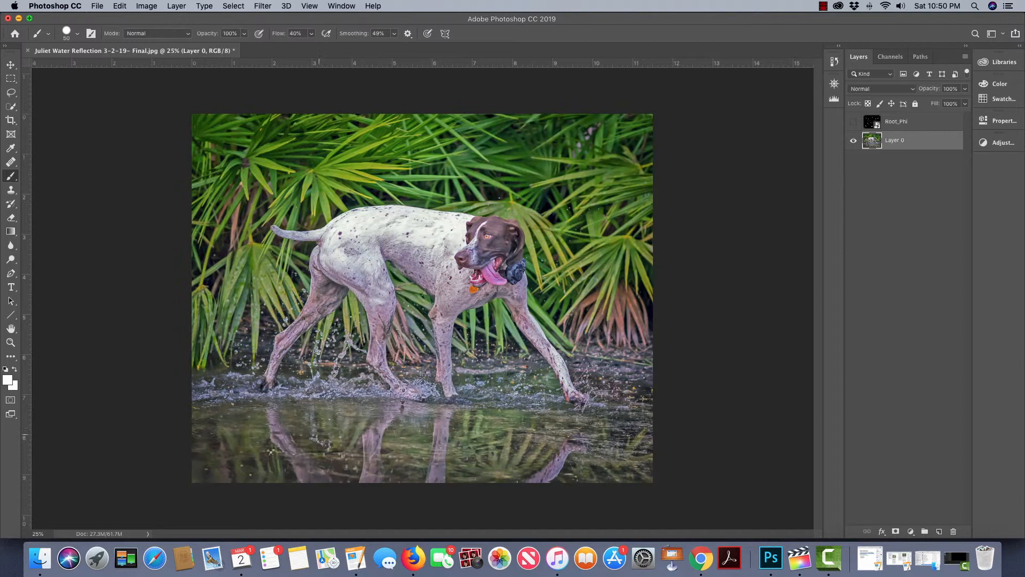